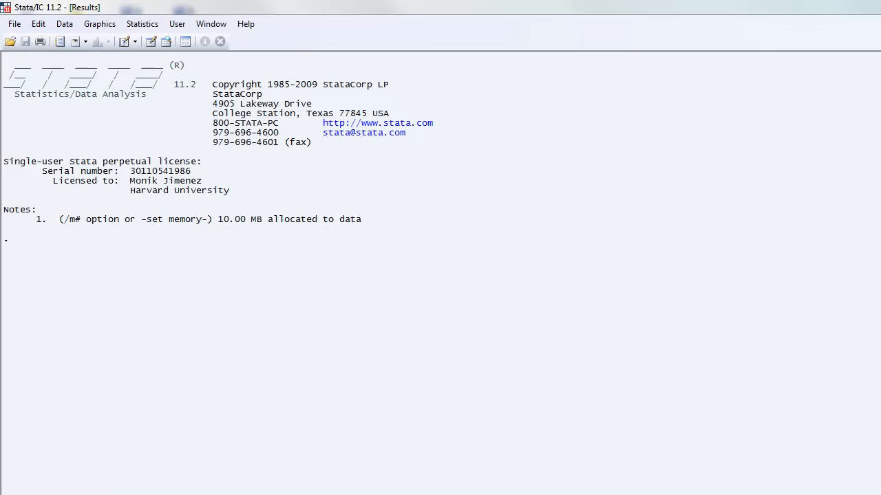
pyautogui.moveTo(859, 95)
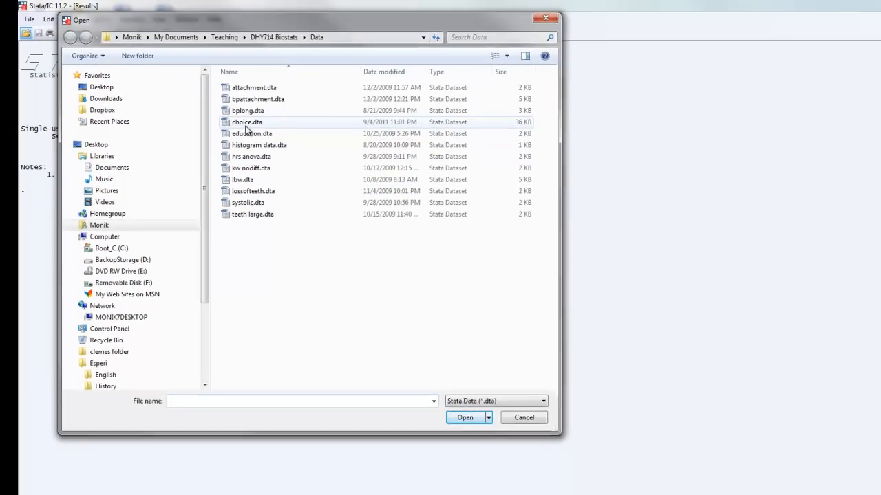
# Step: Open choice.dta from the Biostats Data folder
pyautogui.click(247, 122)
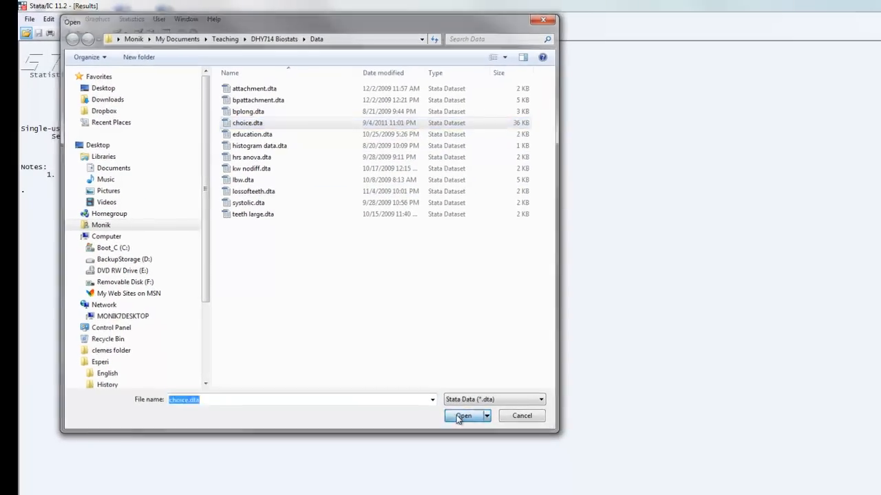
pyautogui.click(462, 416)
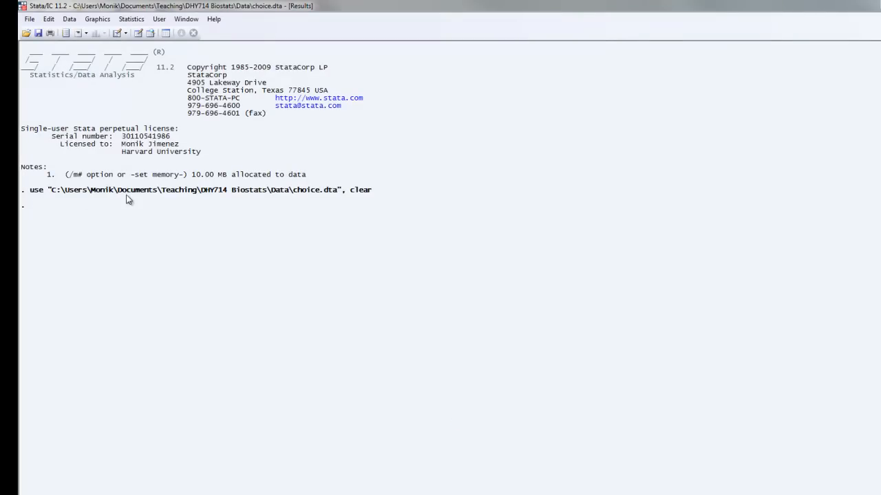
pyautogui.moveTo(365, 204)
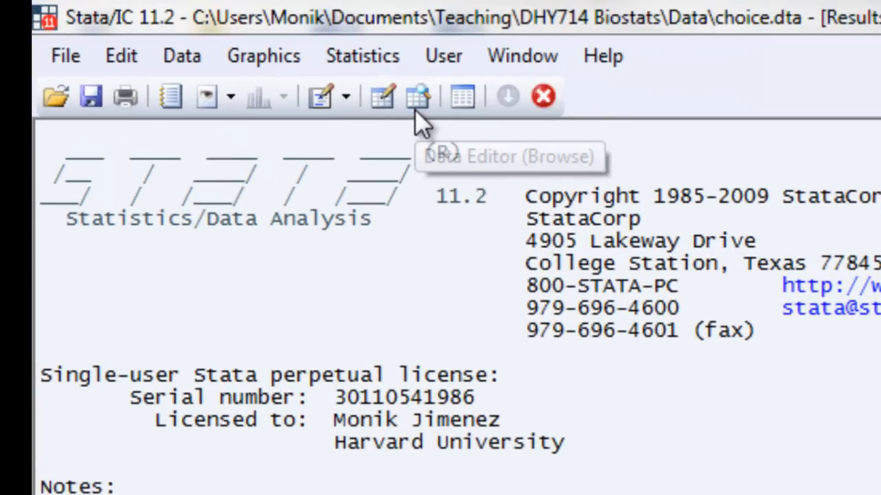
pyautogui.click(418, 97)
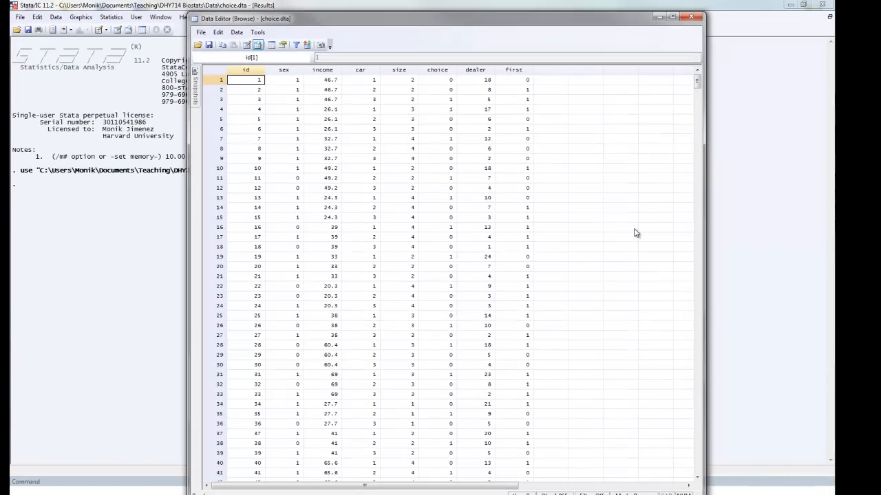
pyautogui.click(678, 17)
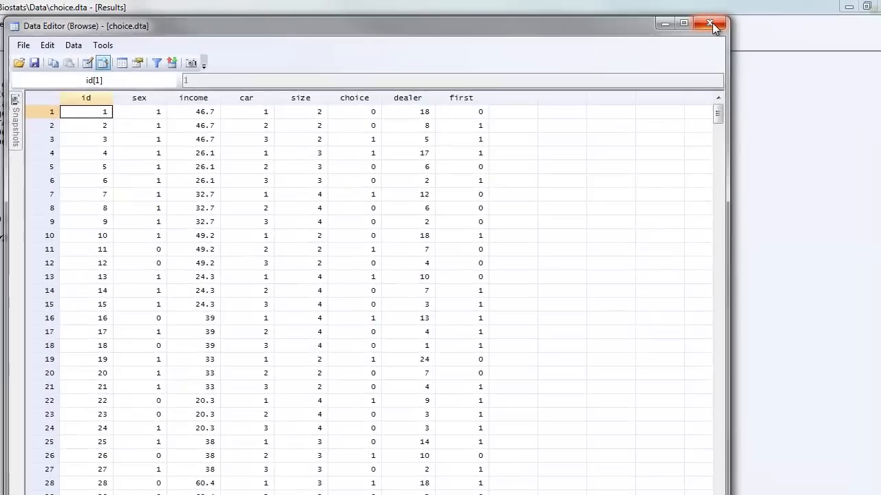
pyautogui.click(709, 23)
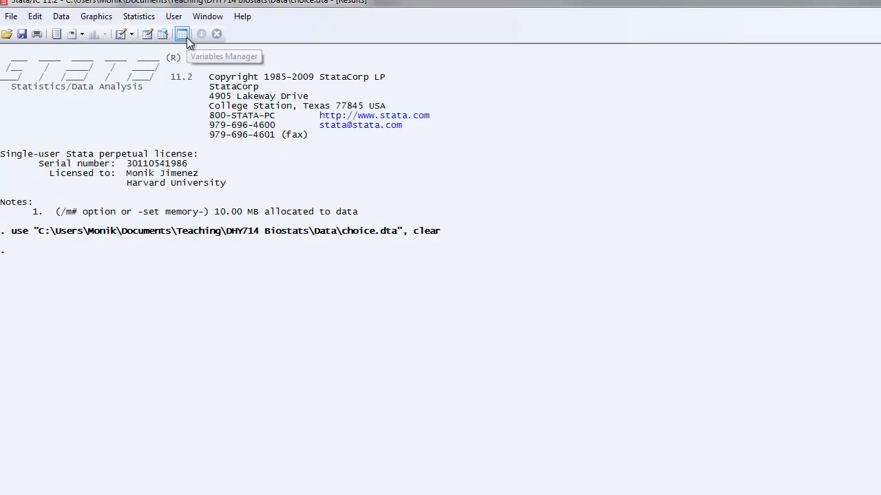
pyautogui.moveTo(182, 34)
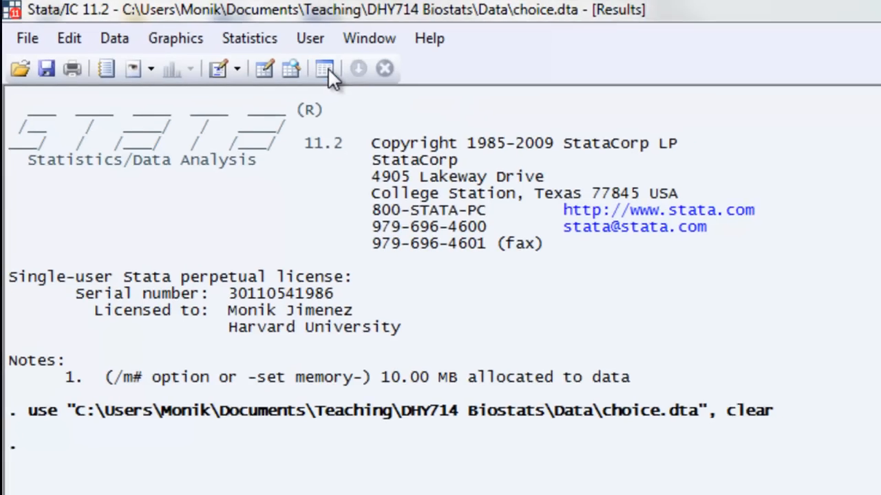
# Step: Bring up the Variables Manager listing choice.dta's eight variables
pyautogui.click(324, 68)
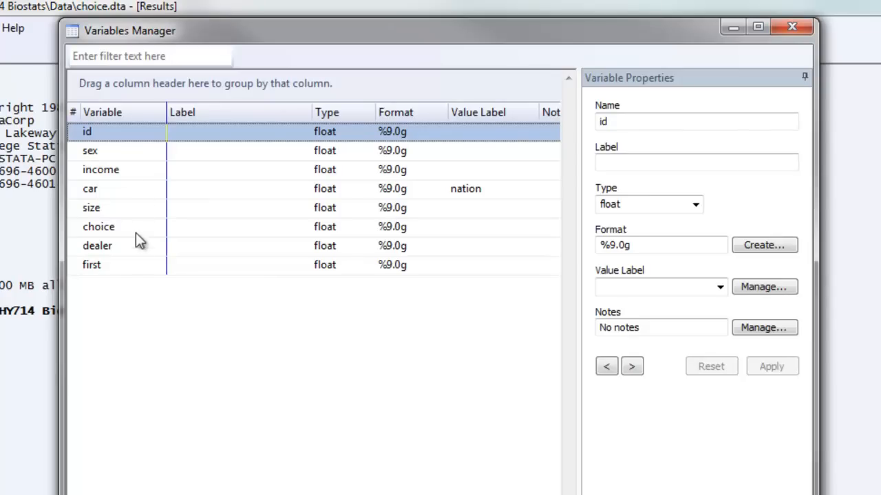
pyautogui.moveTo(281, 129)
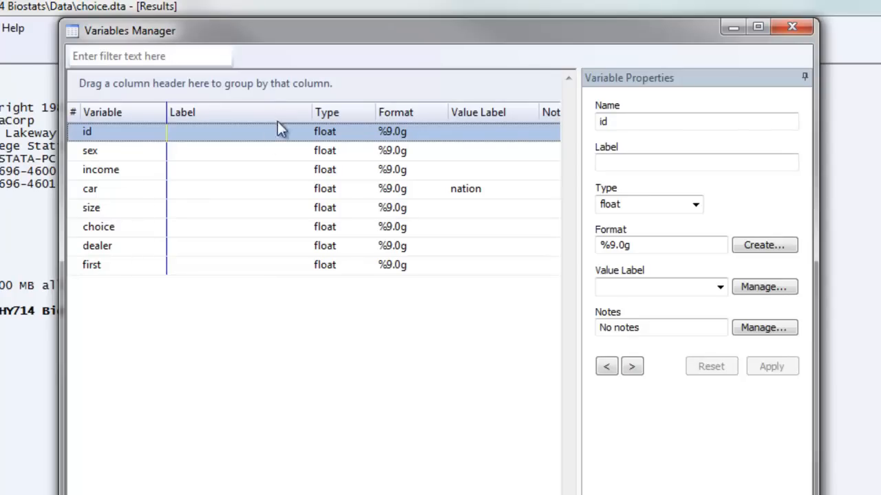
pyautogui.moveTo(351, 134)
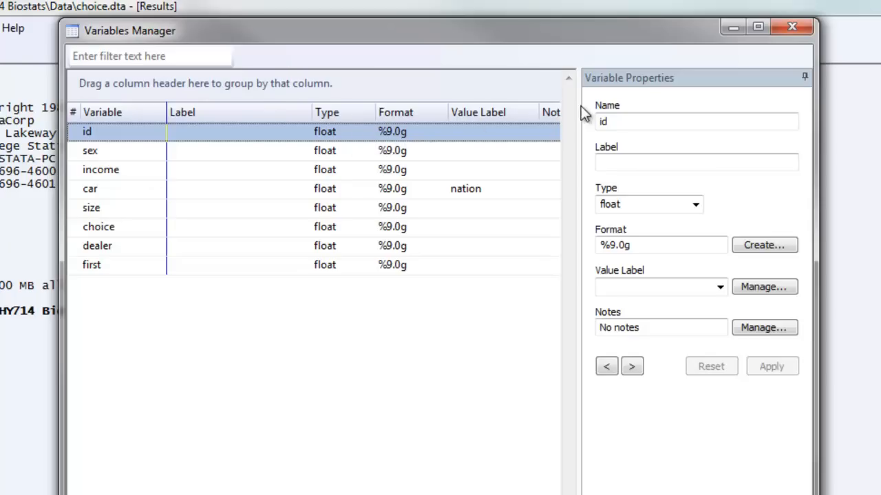
pyautogui.moveTo(459, 281)
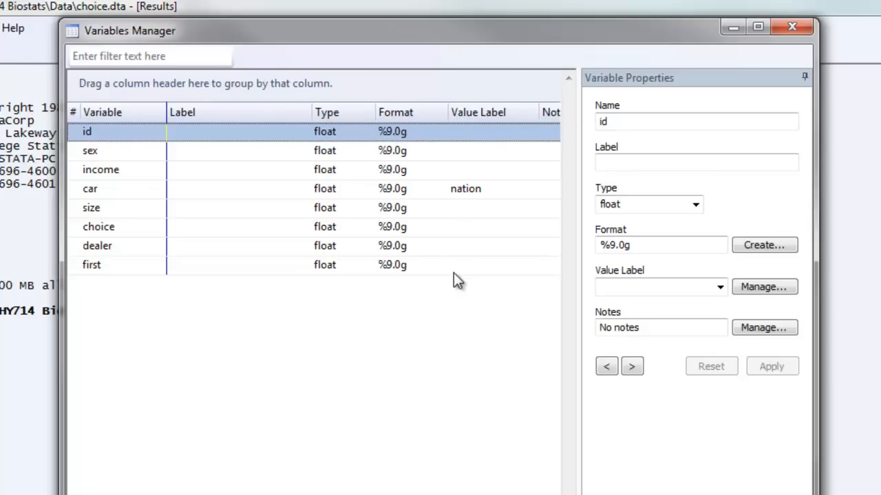
pyautogui.moveTo(695, 93)
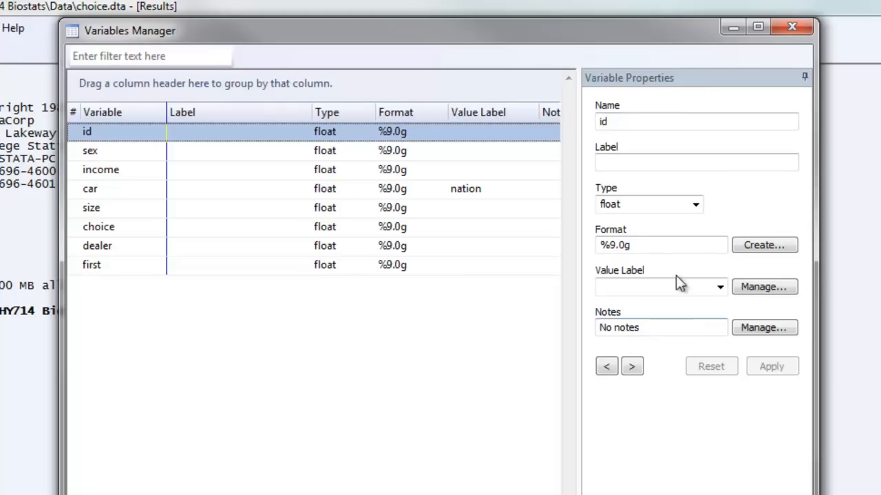
pyautogui.click(695, 162)
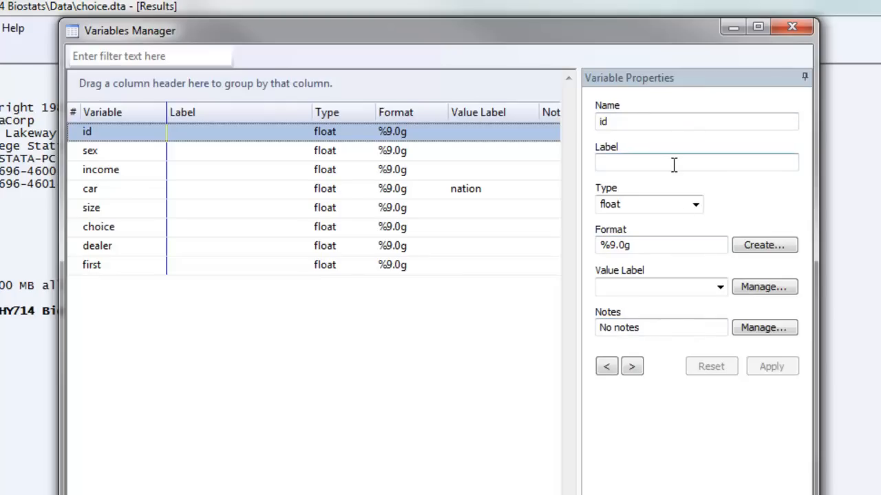
pyautogui.moveTo(787, 57)
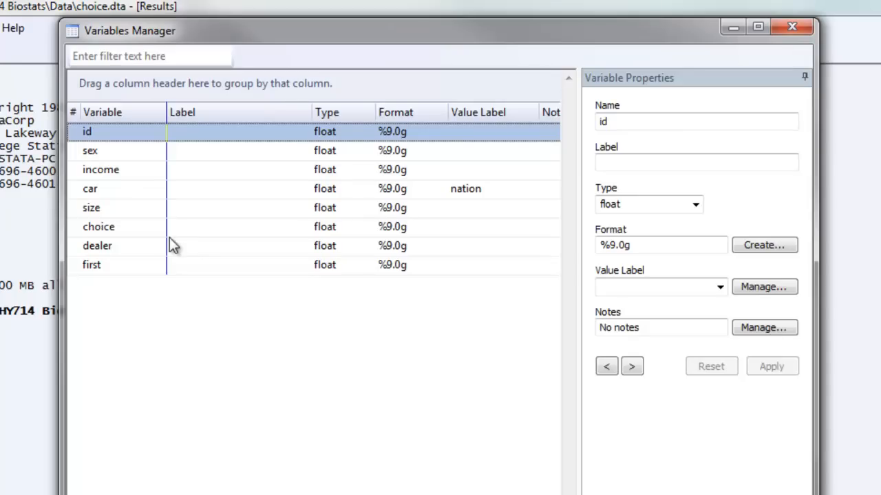
pyautogui.moveTo(146, 235)
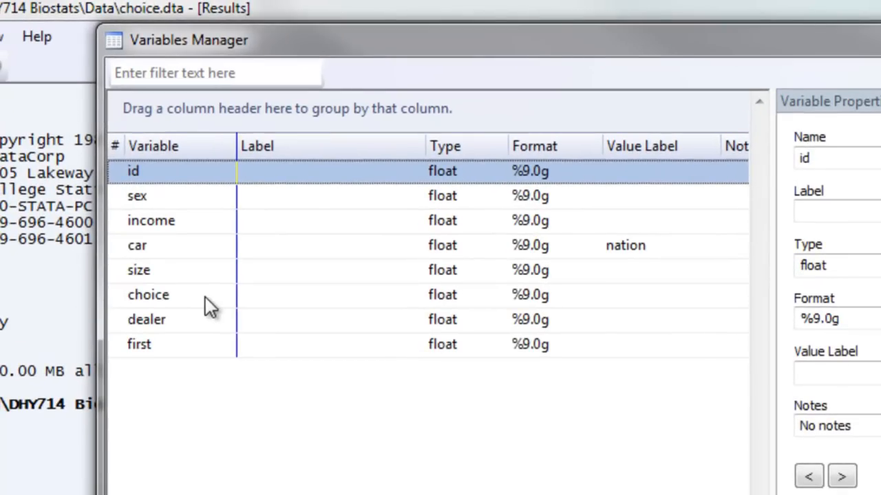
# Step: Label the choice variable 'lease' in the Variables Manager
pyautogui.click(148, 294)
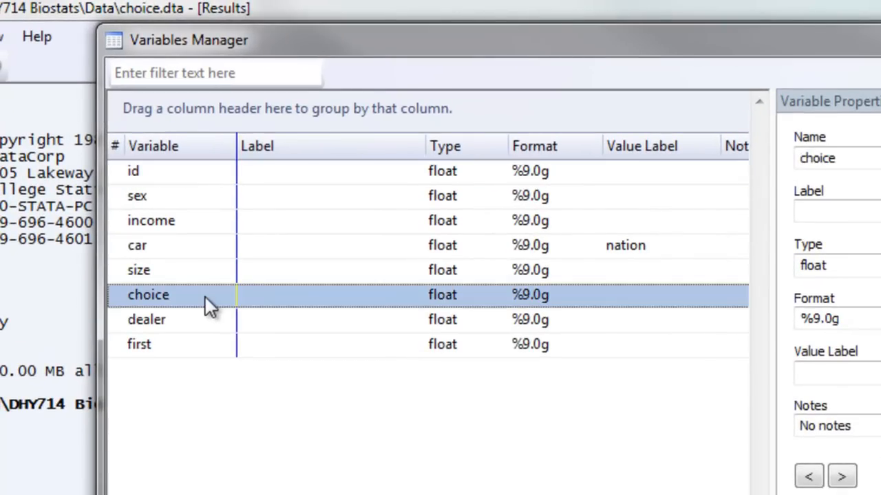
pyautogui.click(836, 211)
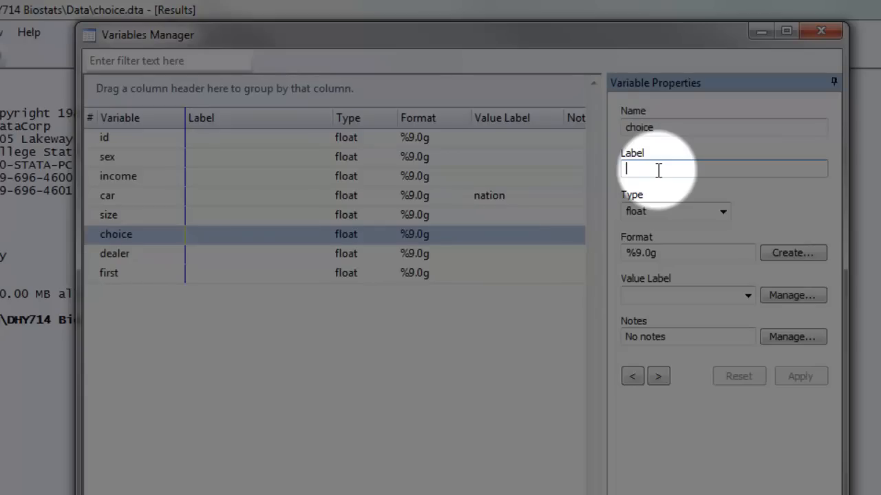
pyautogui.write('lease')
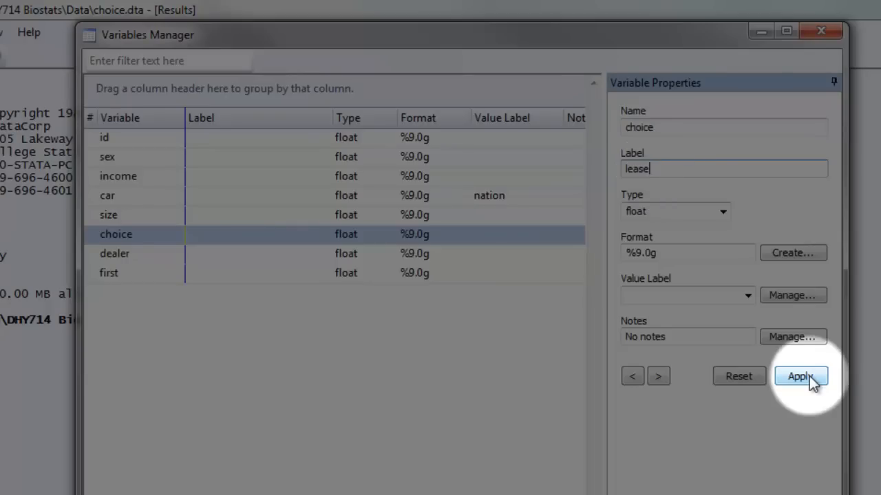
pyautogui.click(799, 376)
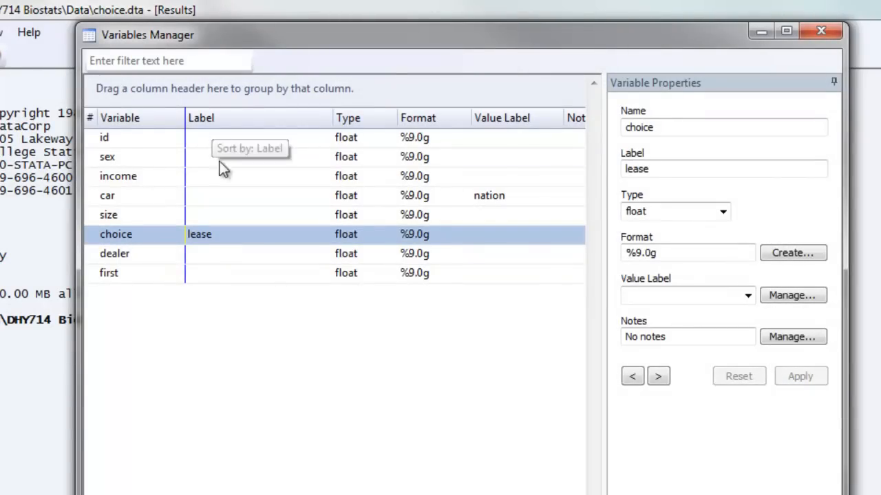
pyautogui.moveTo(236, 122)
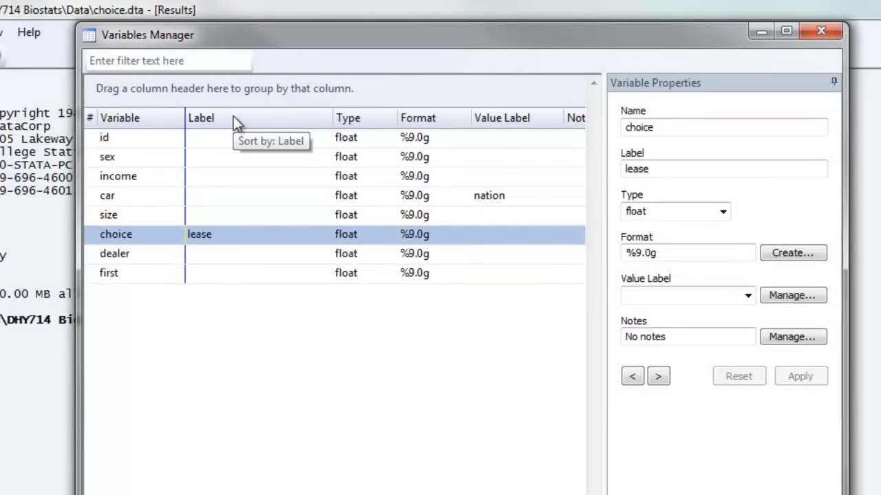
pyautogui.moveTo(253, 141)
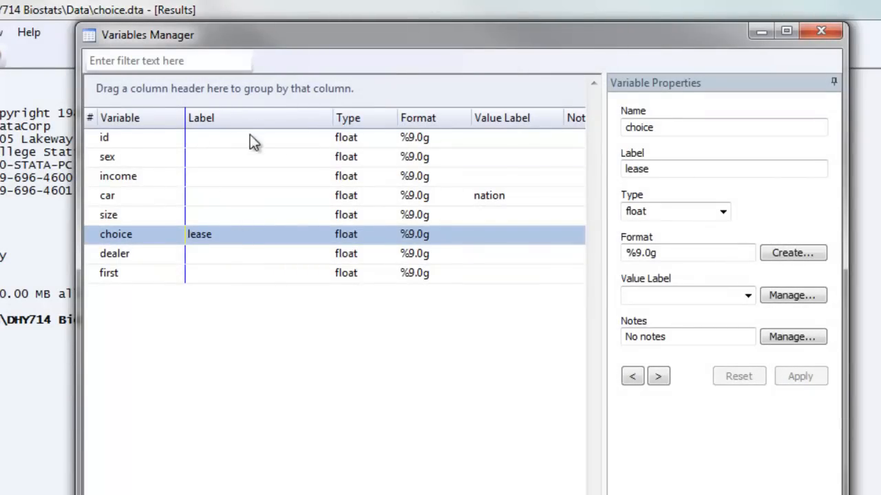
pyautogui.moveTo(234, 246)
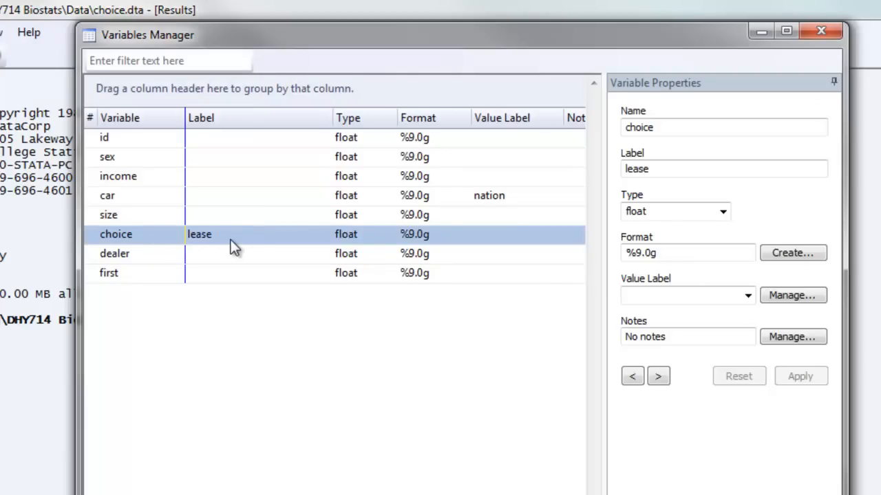
pyautogui.moveTo(221, 232)
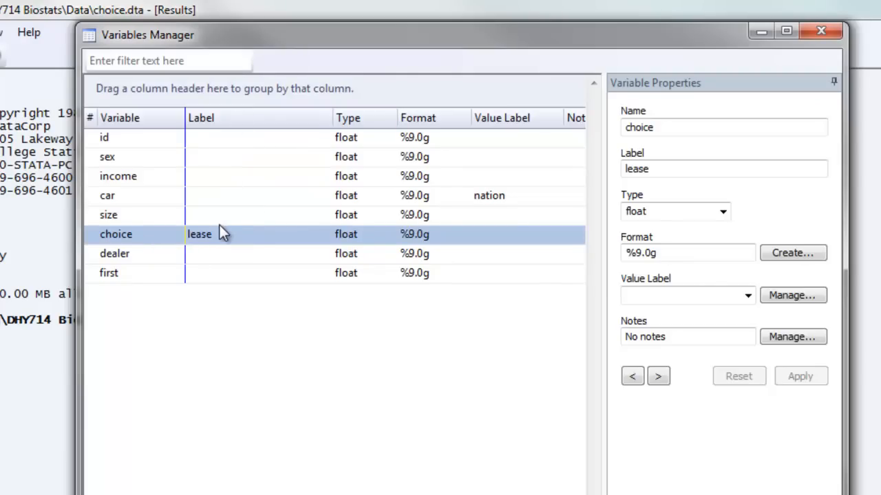
pyautogui.moveTo(227, 246)
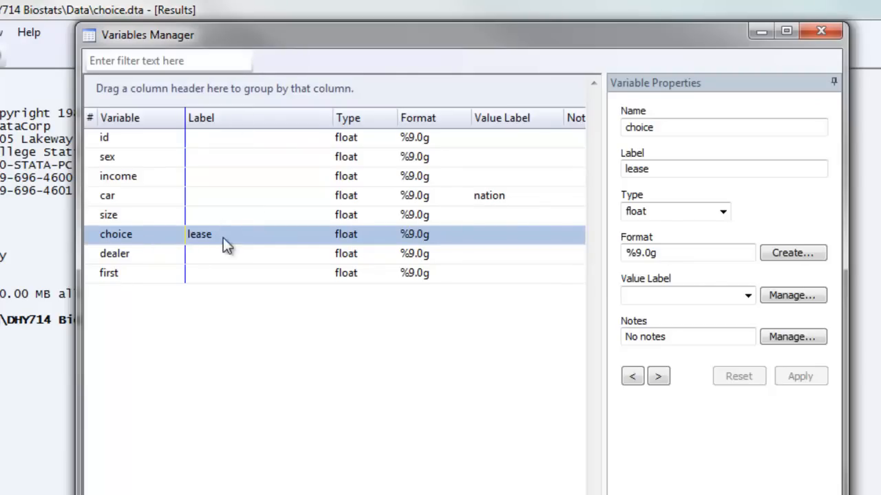
pyautogui.moveTo(228, 281)
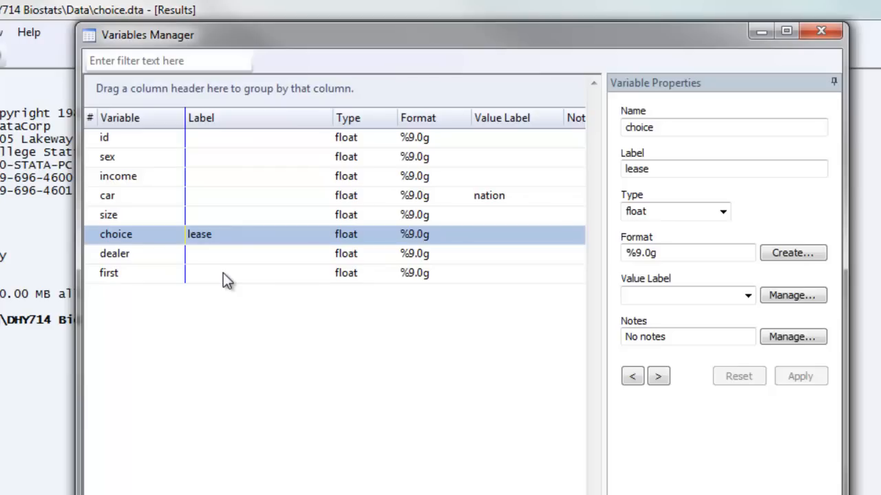
pyautogui.moveTo(133, 284)
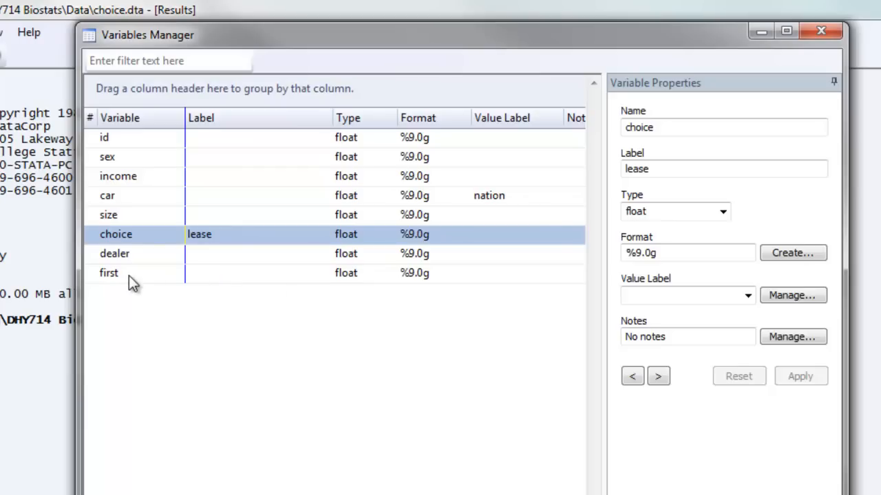
# Step: Label the variable first as 'first time buyer'
pyautogui.click(109, 272)
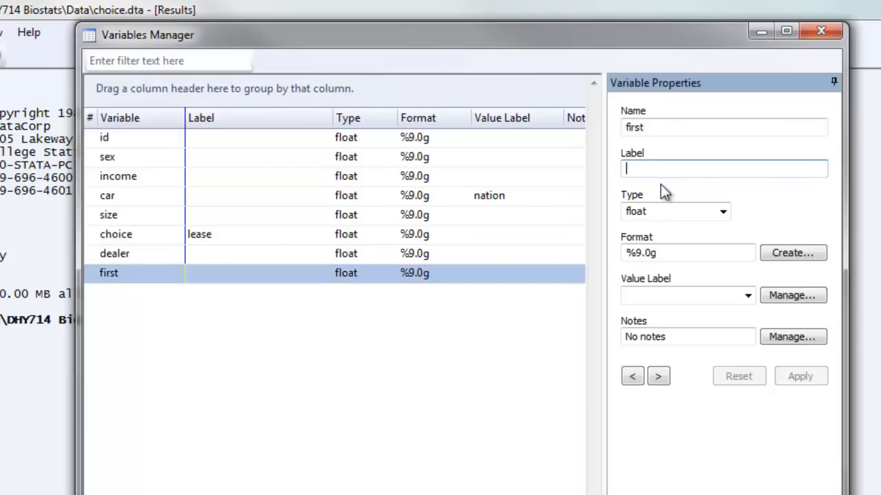
pyautogui.moveTo(717, 246)
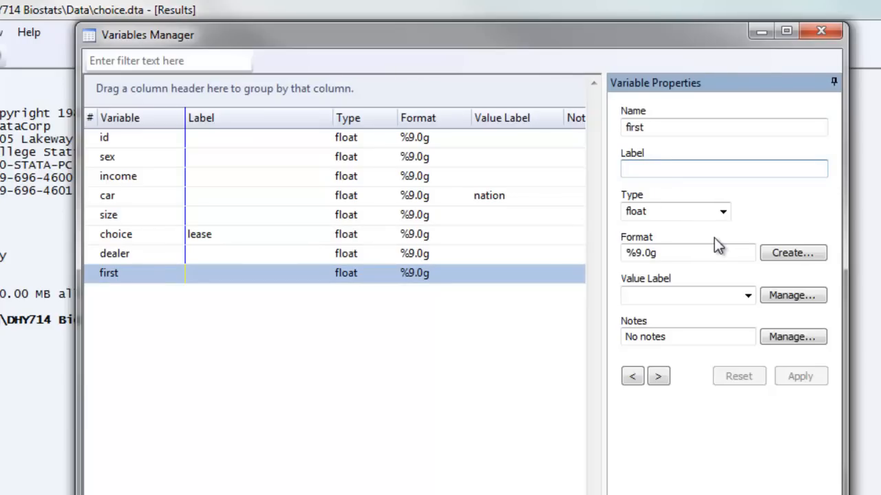
pyautogui.click(724, 169)
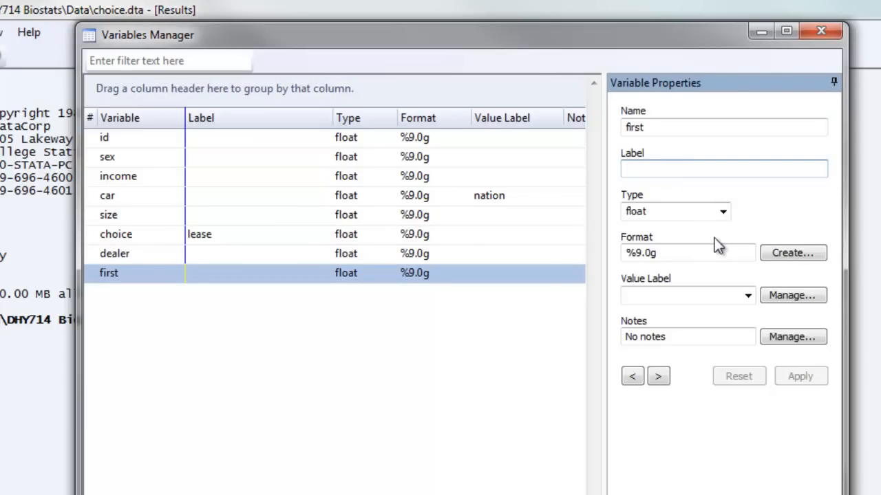
pyautogui.write('first time buyer')
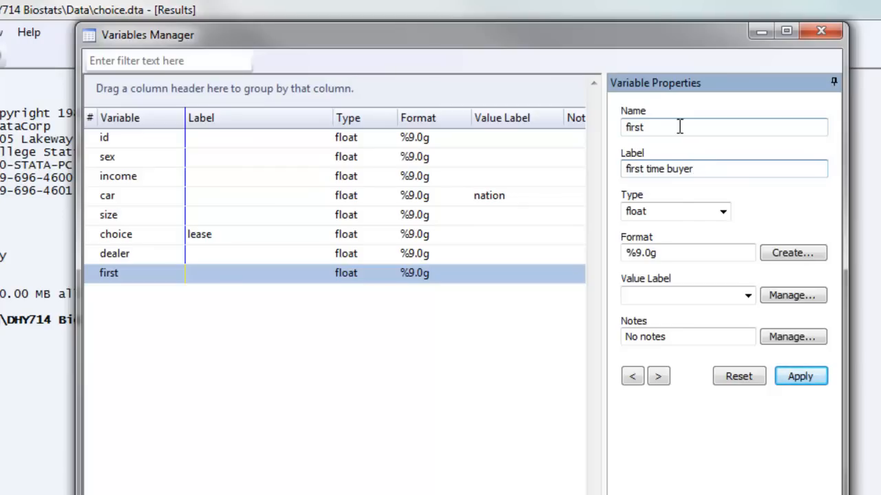
pyautogui.click(799, 377)
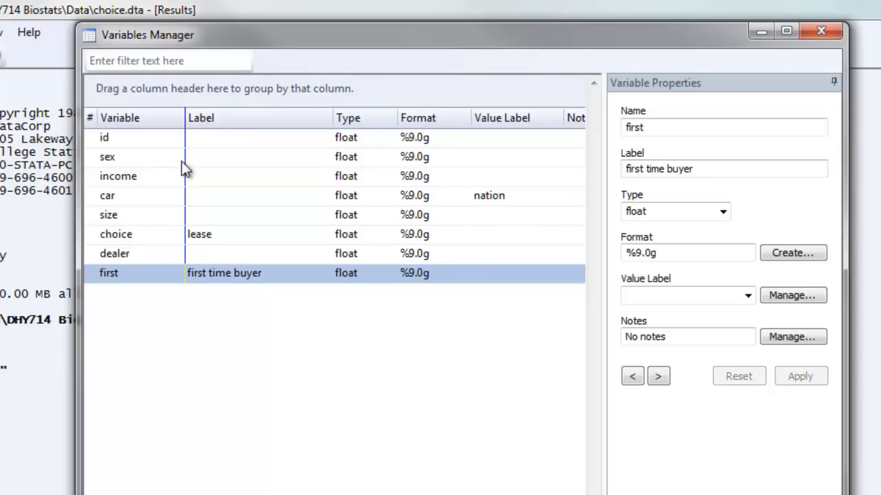
pyautogui.moveTo(246, 281)
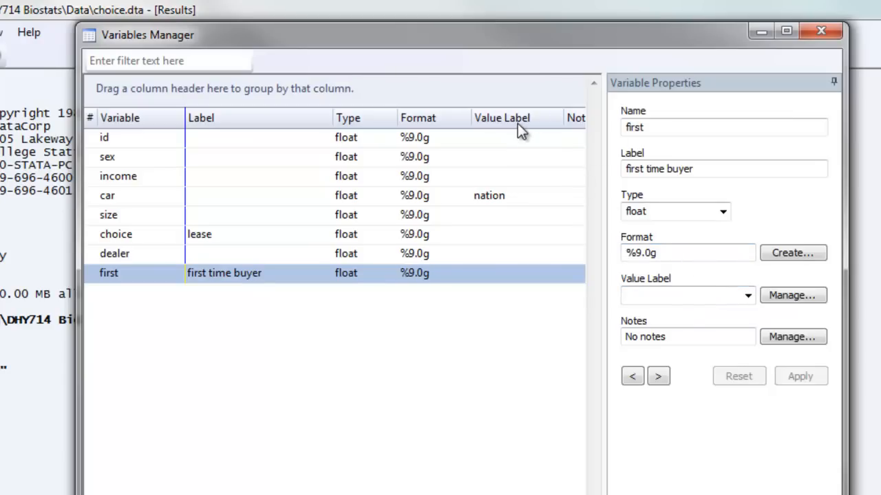
pyautogui.moveTo(505, 227)
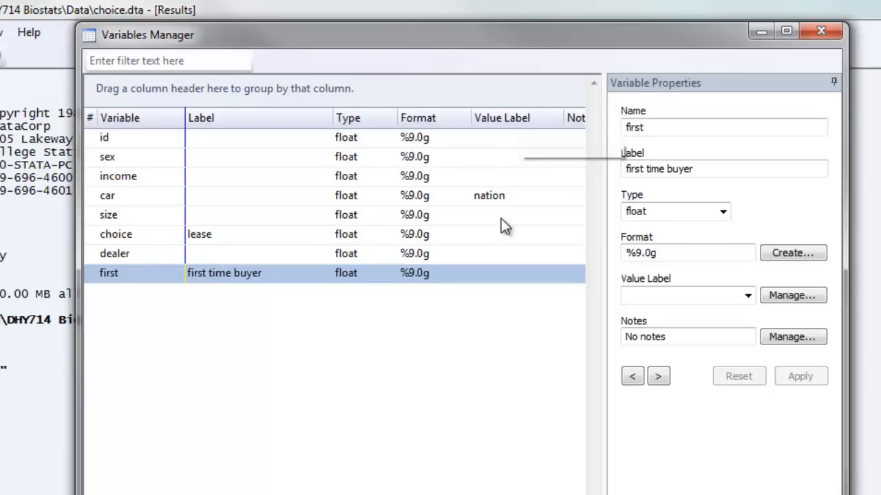
pyautogui.moveTo(457, 243)
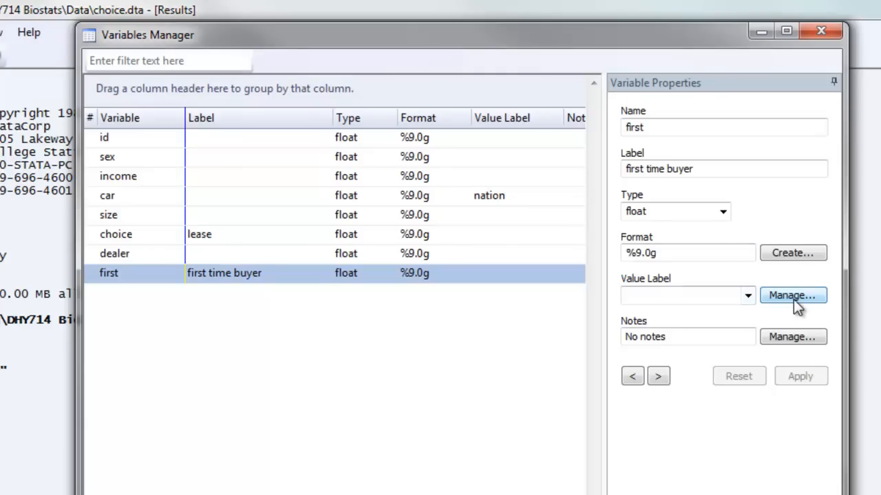
pyautogui.moveTo(792, 295)
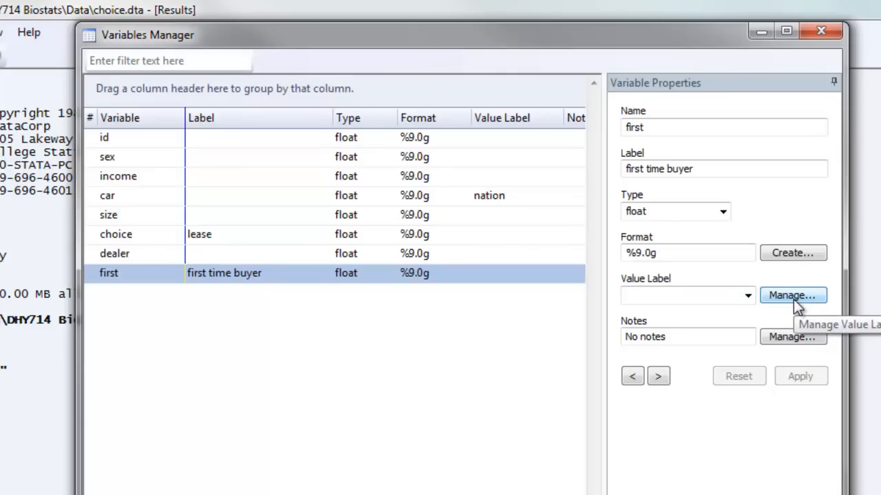
# Step: Create value label 'yesno' mapping 0 to 'no' and 1 to 'yes'
pyautogui.click(792, 295)
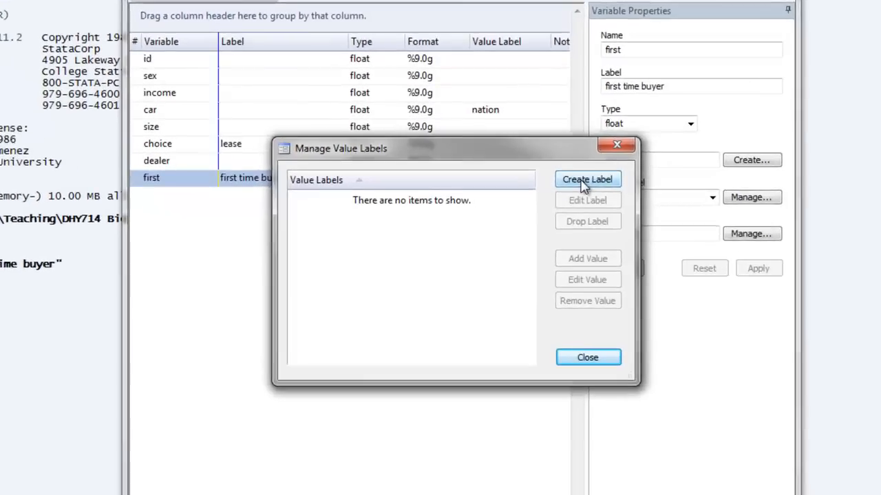
pyautogui.click(587, 179)
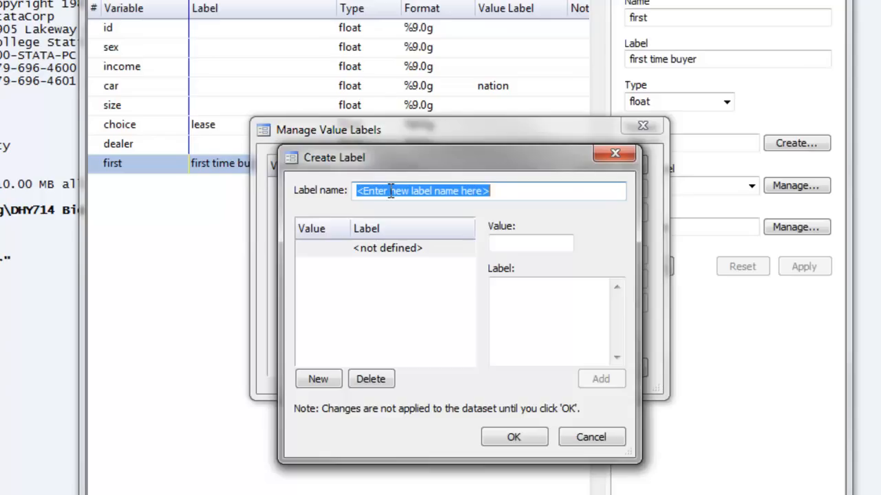
pyautogui.write('yesno')
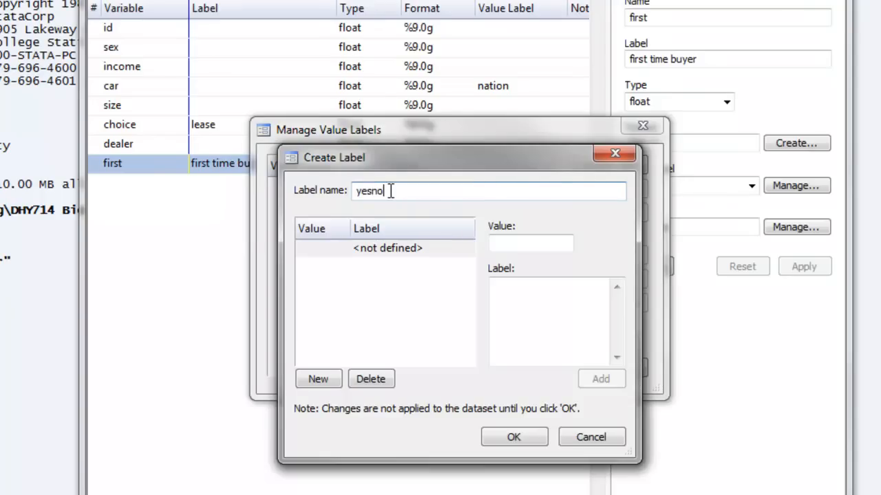
pyautogui.click(530, 244)
pyautogui.write('0')
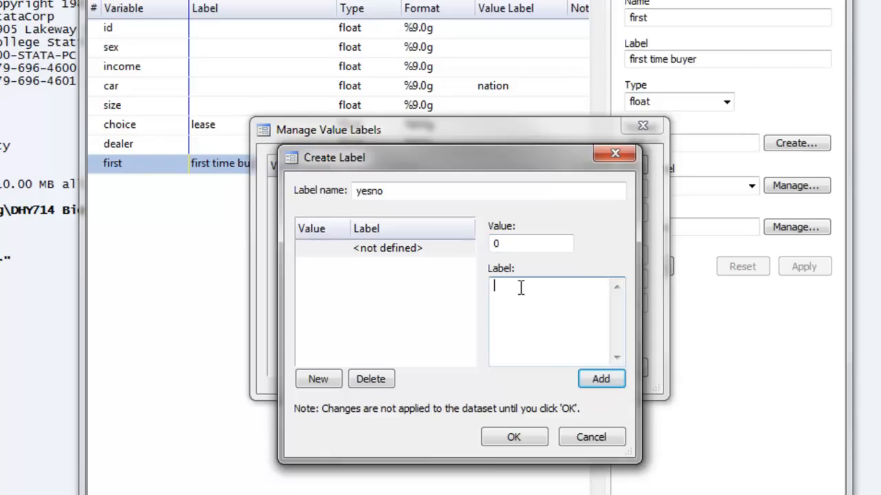
pyautogui.write('no')
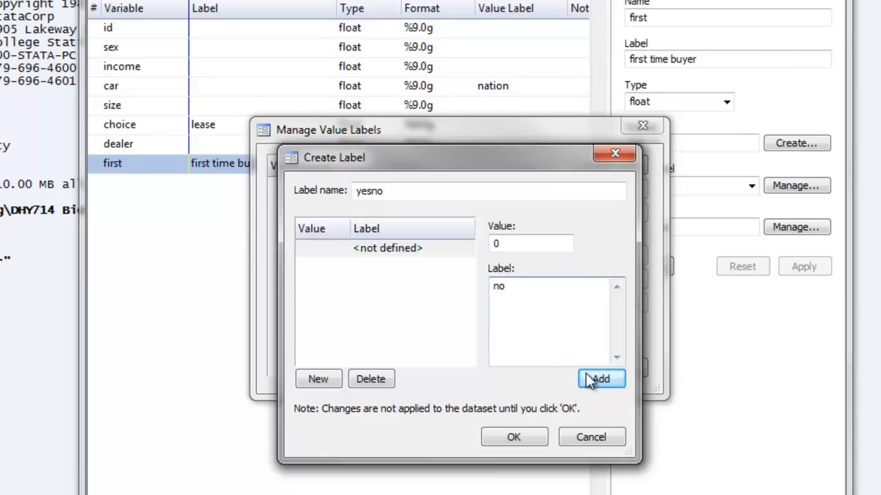
pyautogui.click(600, 378)
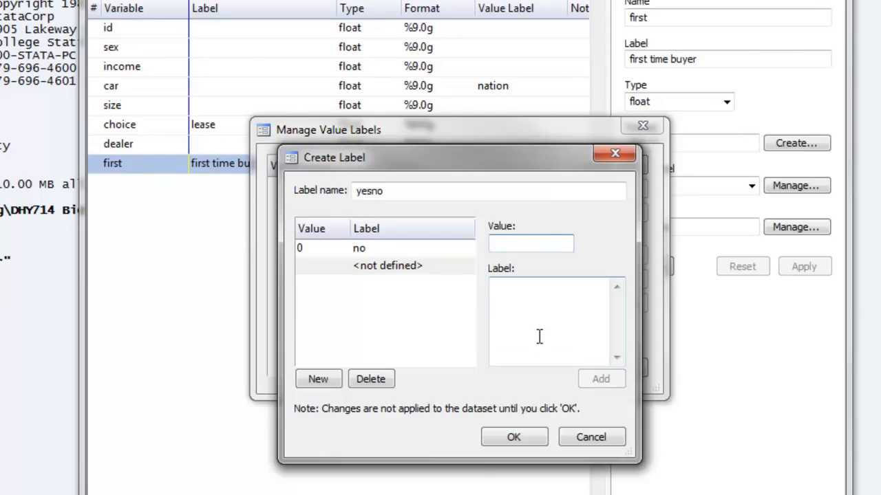
pyautogui.click(530, 244)
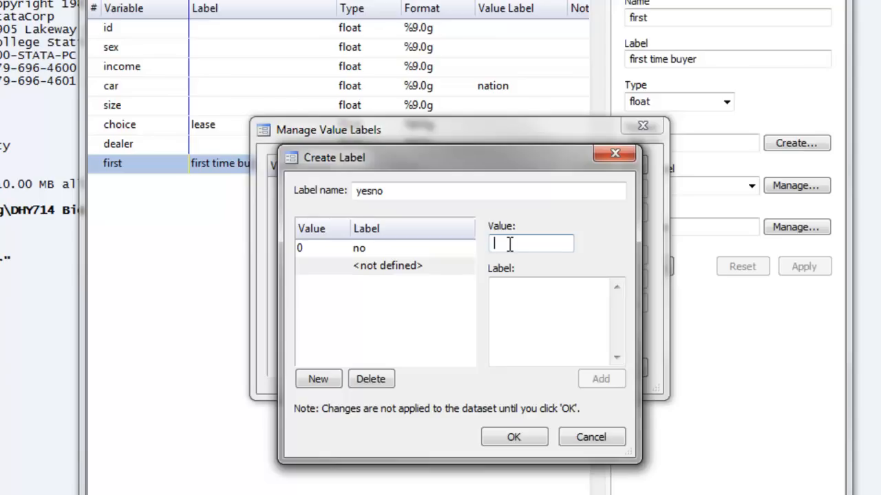
pyautogui.write('1')
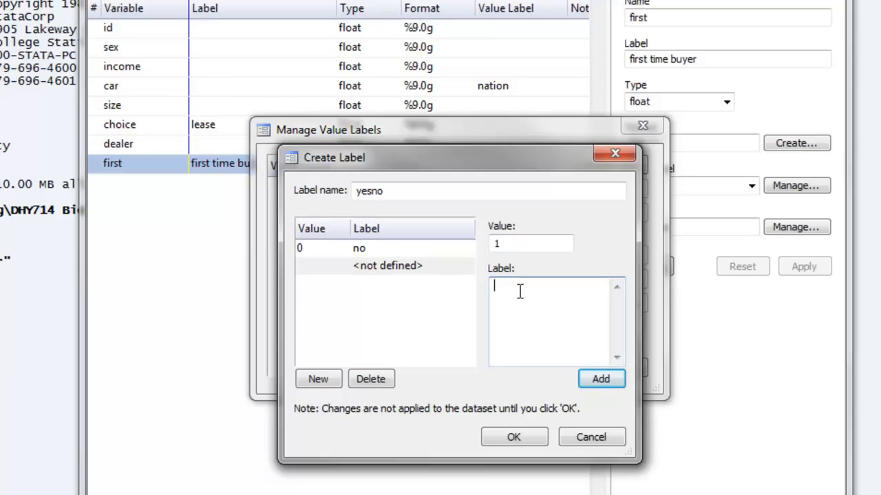
pyautogui.write('yes')
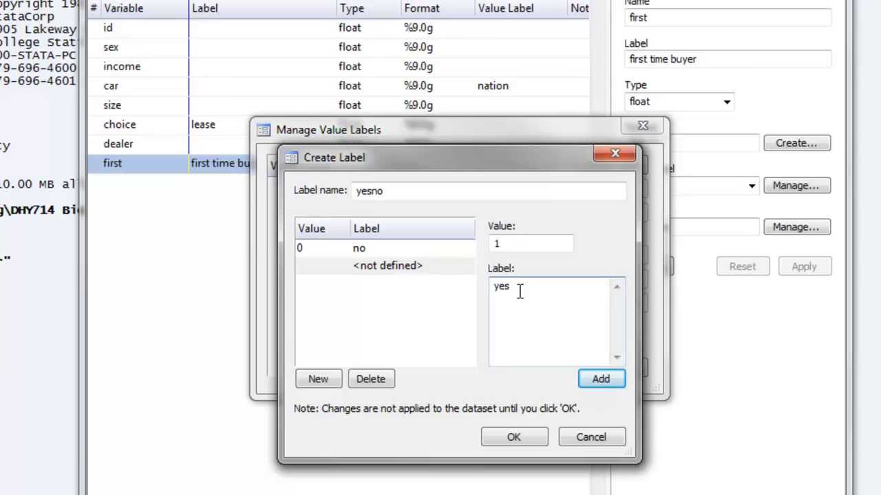
pyautogui.click(600, 379)
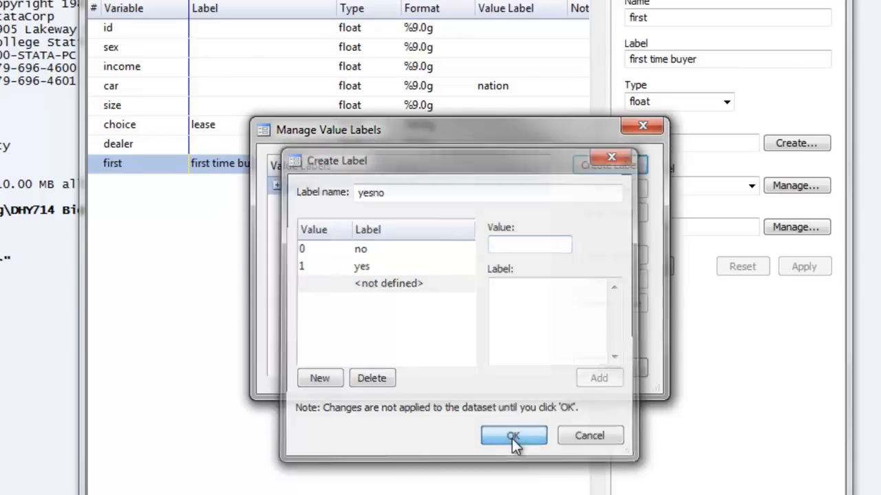
# Step: Save the yesno label, check its 0/1 mappings, and close the manager
pyautogui.click(513, 435)
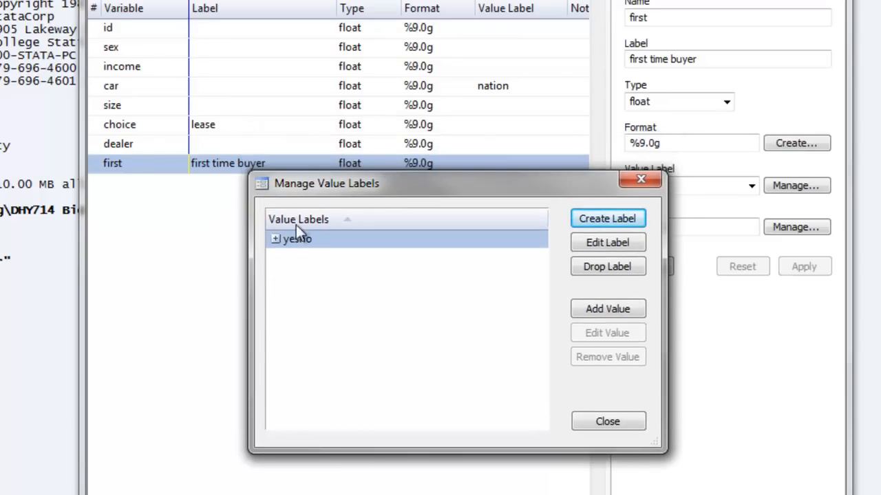
pyautogui.moveTo(301, 249)
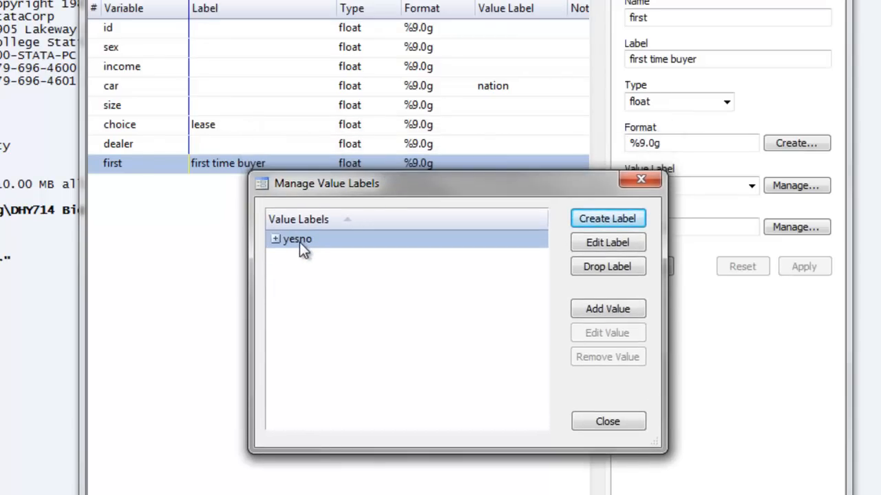
pyautogui.click(275, 239)
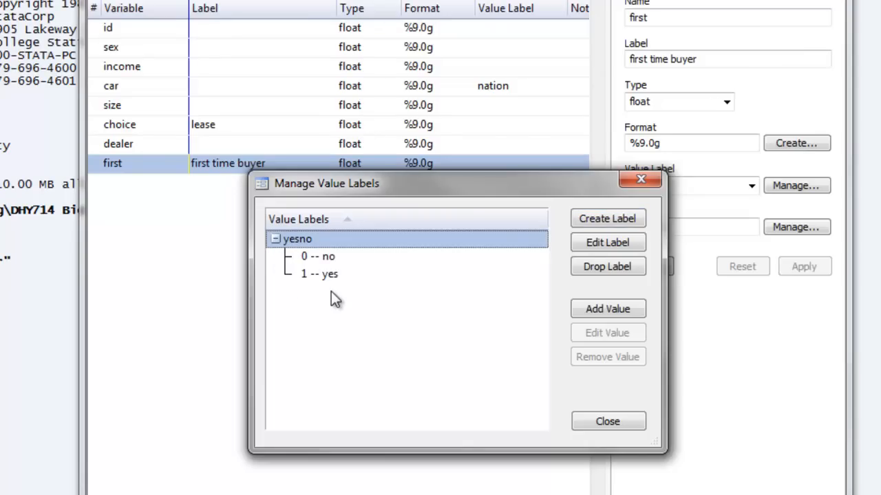
pyautogui.moveTo(318, 281)
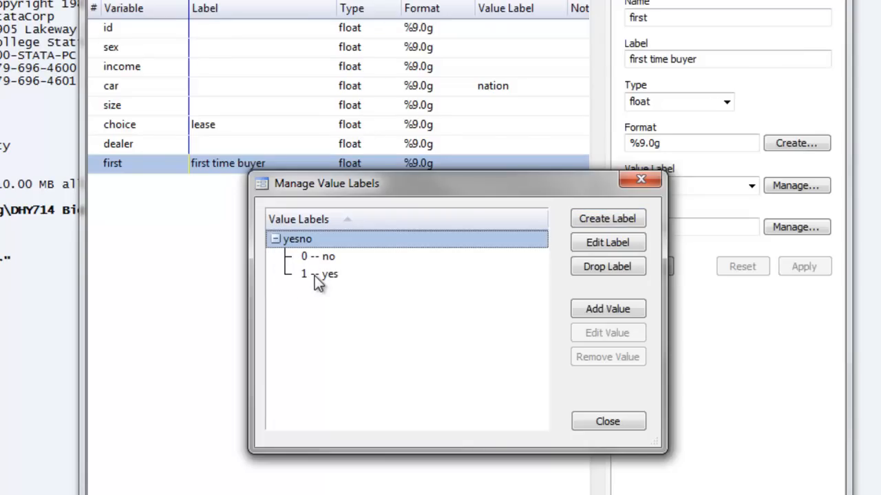
pyautogui.moveTo(308, 268)
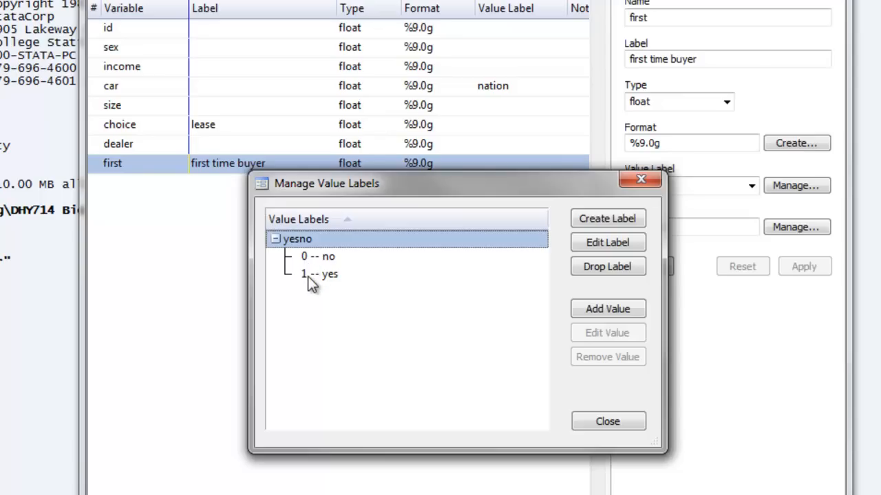
pyautogui.moveTo(328, 282)
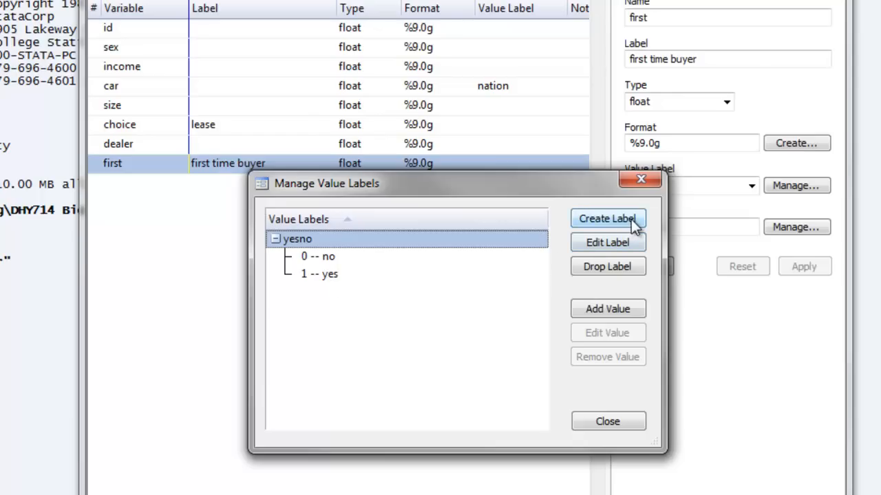
pyautogui.moveTo(607, 242)
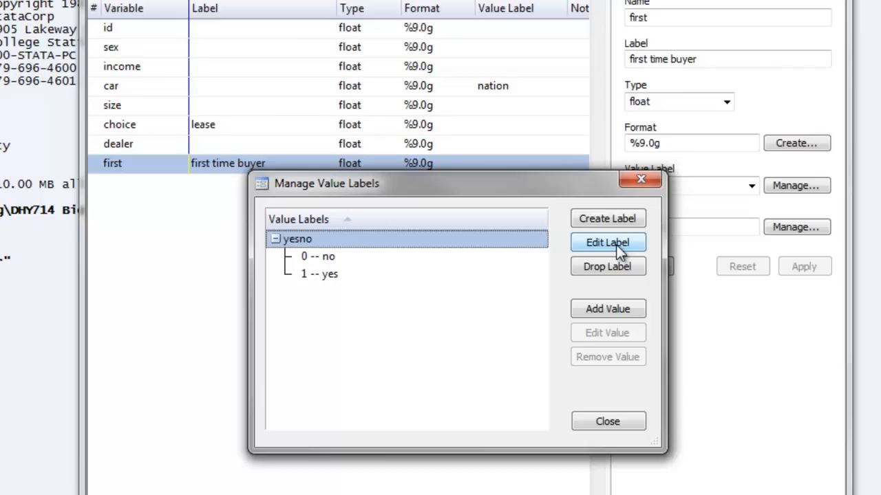
pyautogui.moveTo(614, 264)
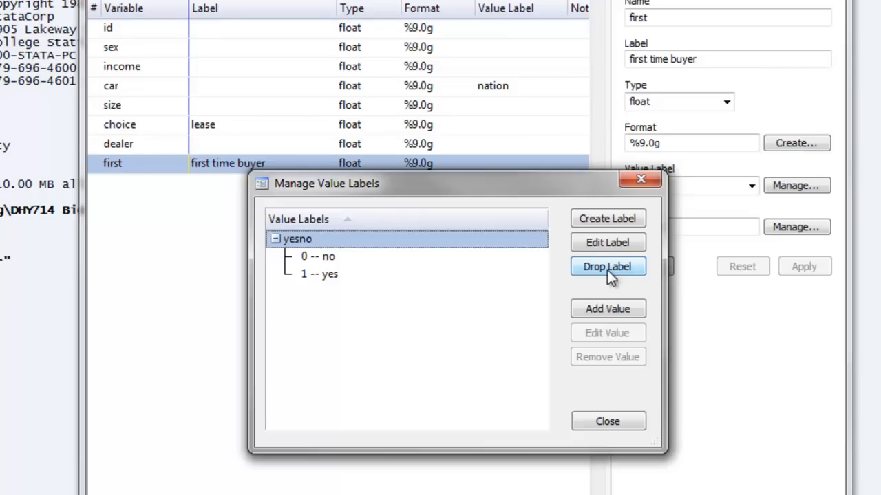
pyautogui.click(607, 421)
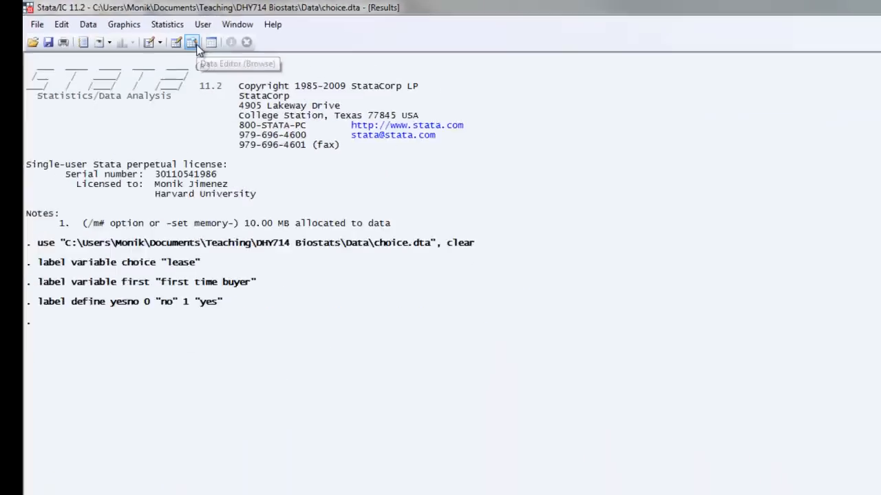
# Step: Browse the data and inspect the first variable's raw 0 and 1 values
pyautogui.click(191, 42)
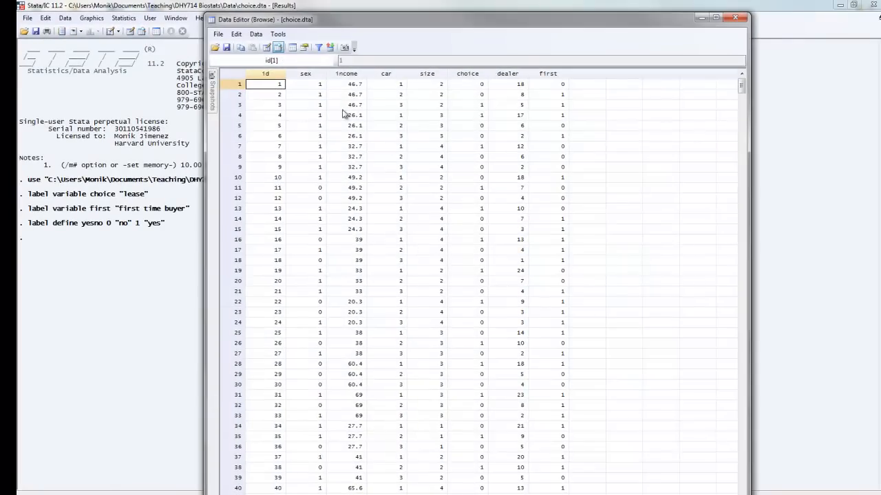
pyautogui.click(548, 73)
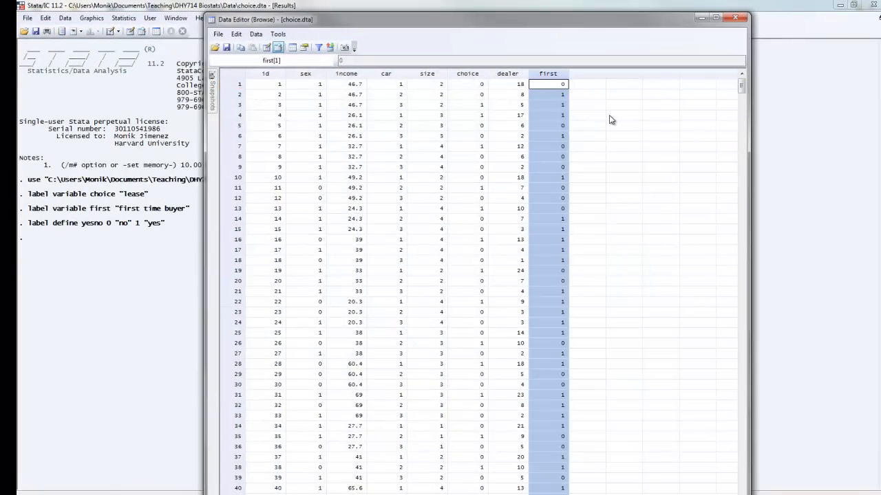
pyautogui.moveTo(555, 245)
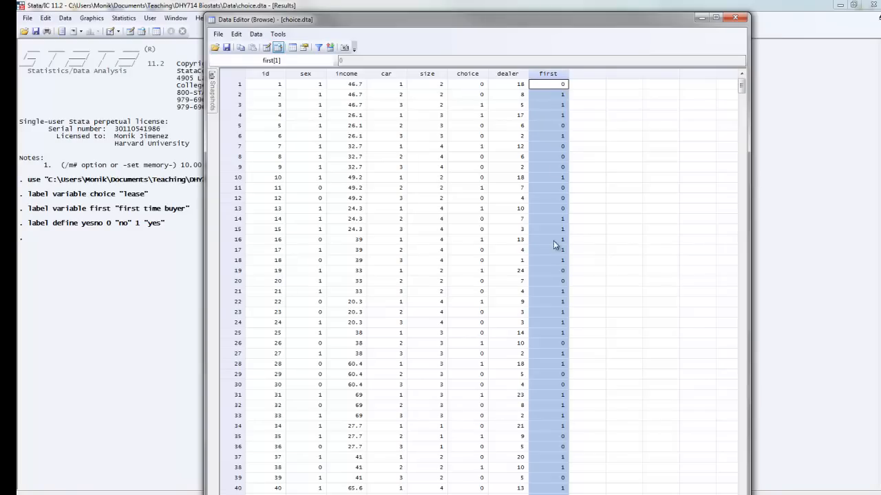
pyautogui.moveTo(562, 381)
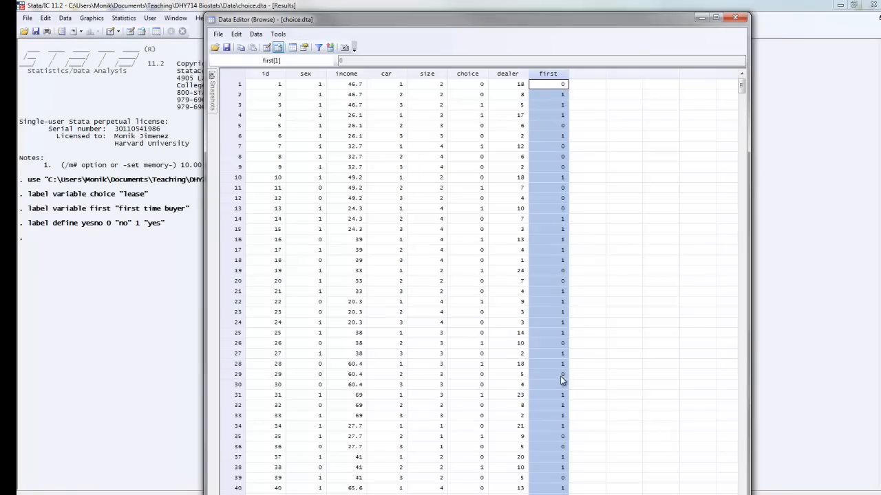
pyautogui.click(562, 84)
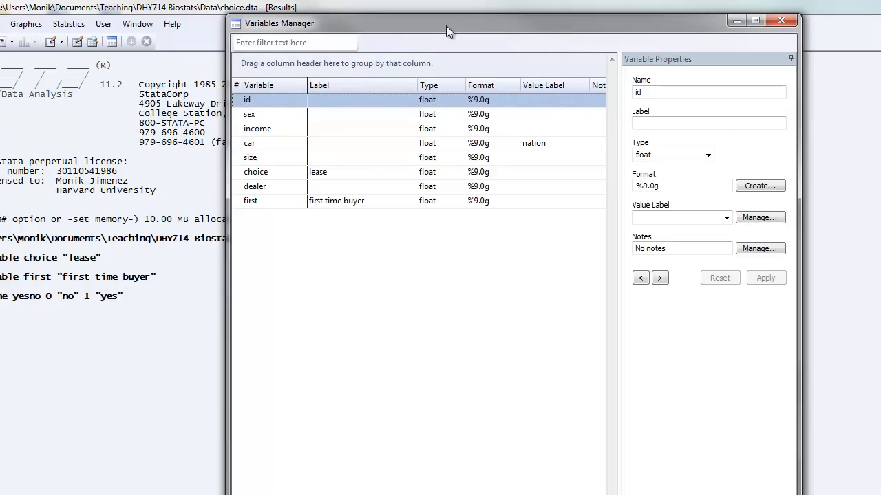
pyautogui.moveTo(258, 207)
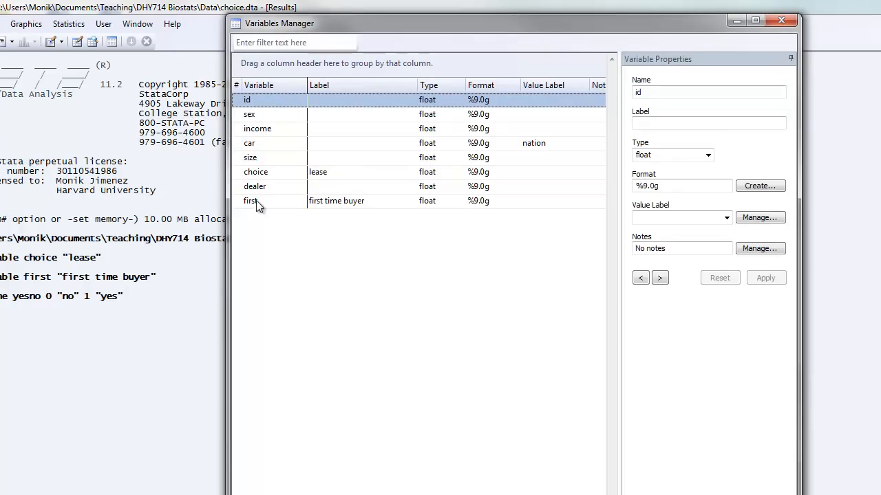
# Step: Select the variable first, labelled 'first time buyer', in the Variables Manager
pyautogui.click(250, 201)
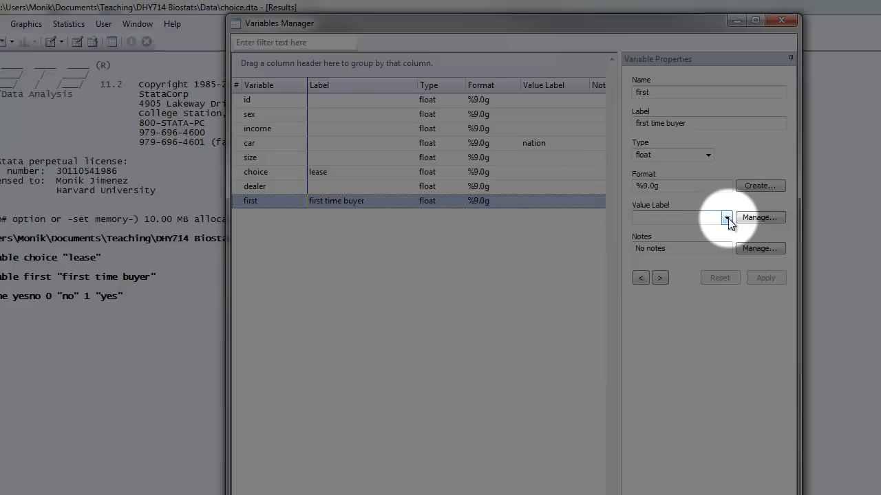
# Step: Assign the yesno value label to first, then close the Variables Manager
pyautogui.click(727, 218)
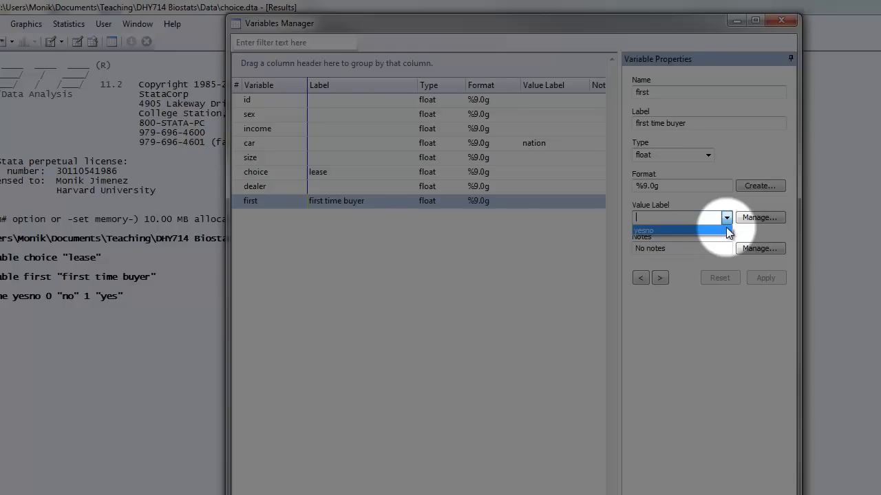
pyautogui.click(644, 230)
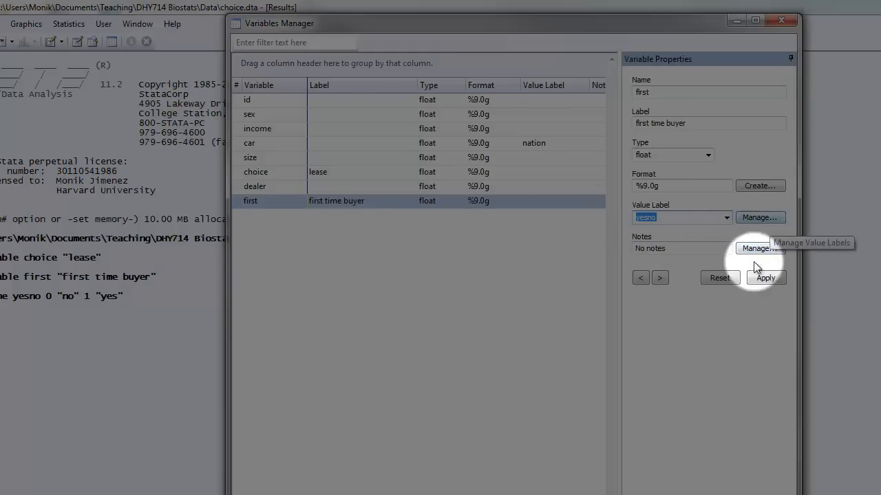
pyautogui.click(765, 277)
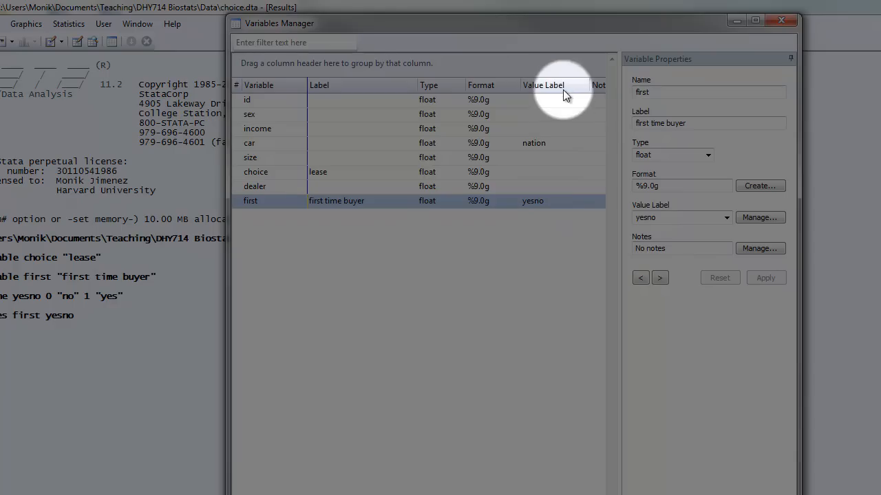
pyautogui.moveTo(543, 201)
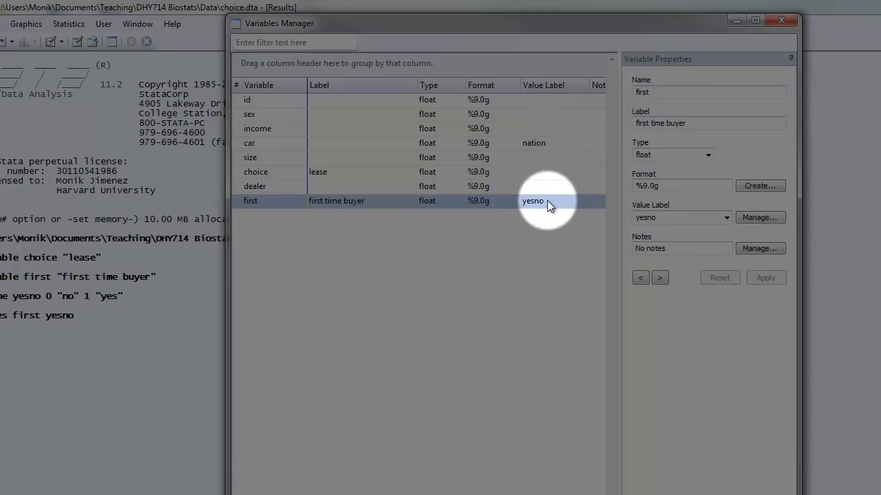
pyautogui.moveTo(538, 204)
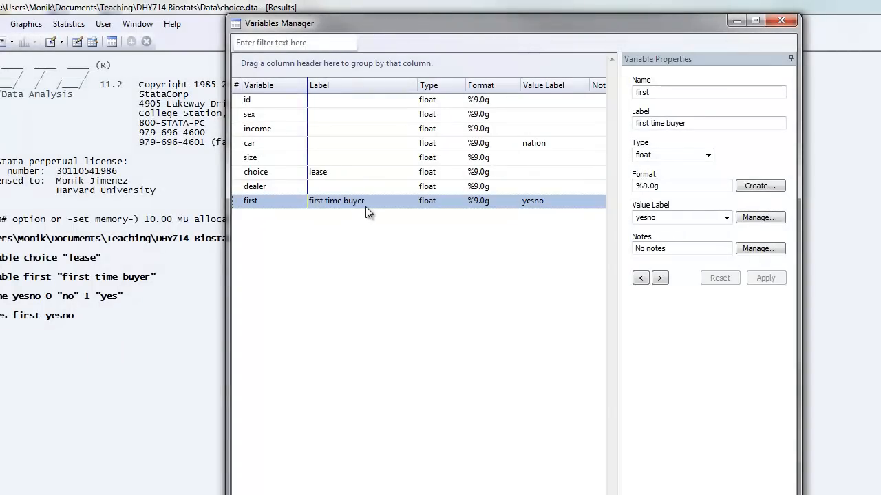
pyautogui.moveTo(539, 203)
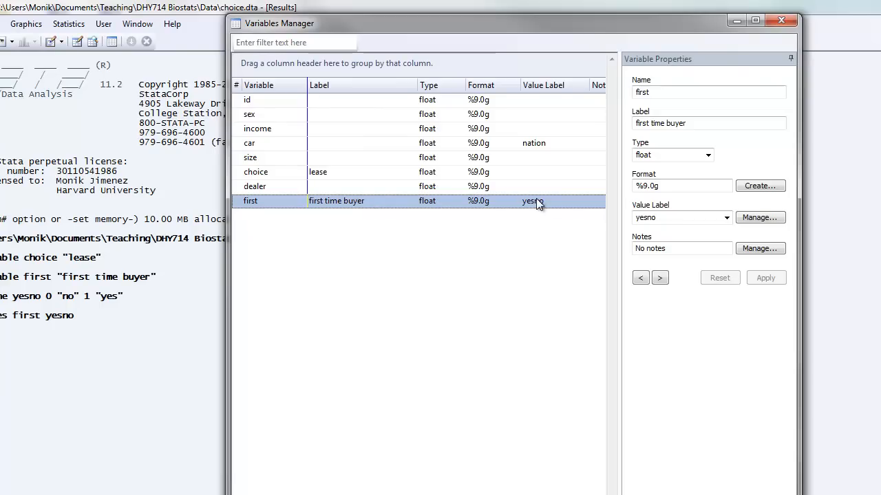
pyautogui.moveTo(291, 23); pyautogui.dragTo(440, 28)
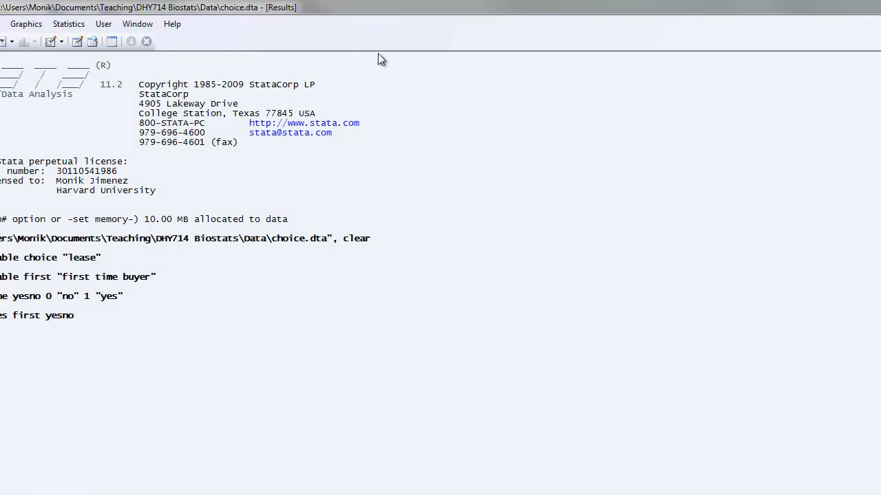
pyautogui.moveTo(92, 41)
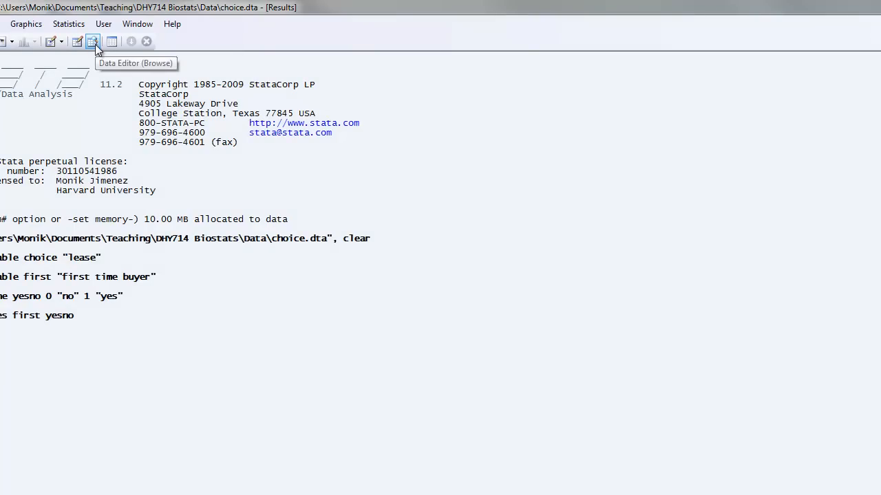
# Step: Browse choice.dta to see first displayed as no and yes
pyautogui.click(93, 41)
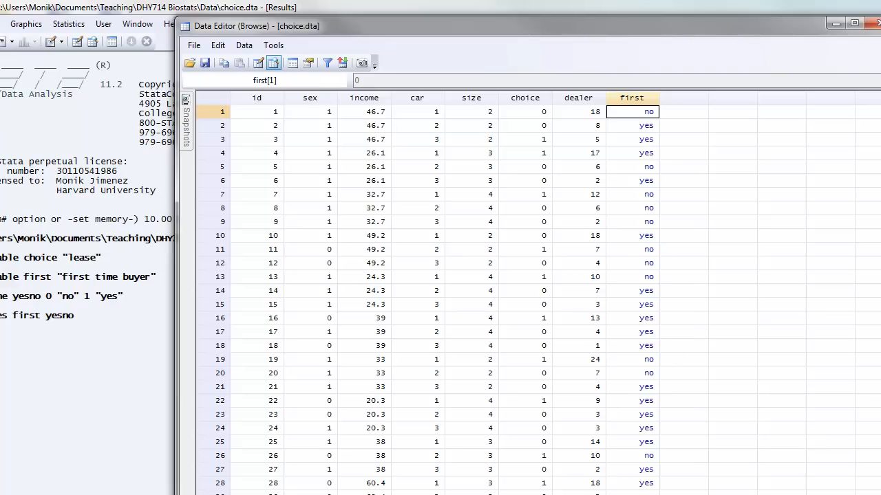
pyautogui.moveTo(676, 206)
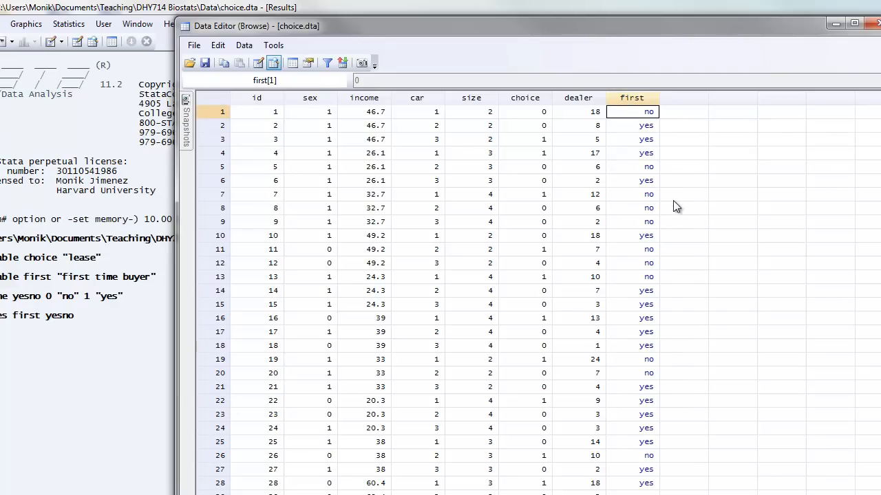
pyautogui.moveTo(687, 315)
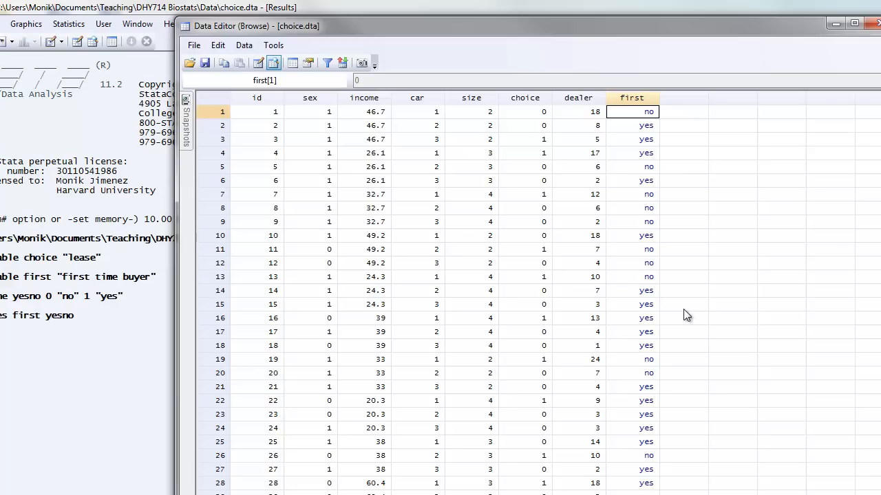
pyautogui.moveTo(695, 301)
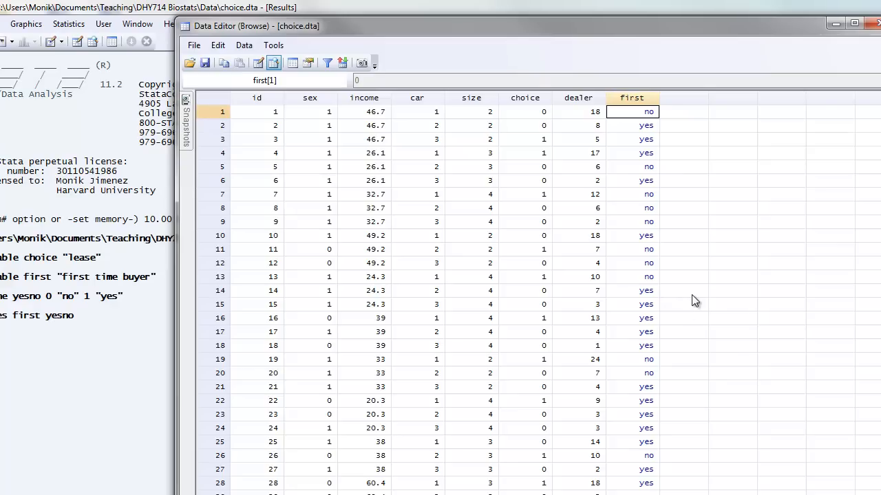